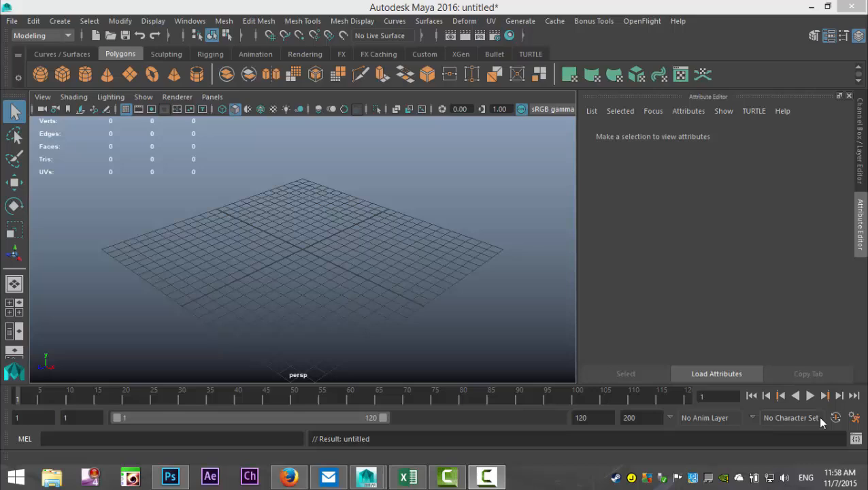
pyautogui.moveTo(495, 304)
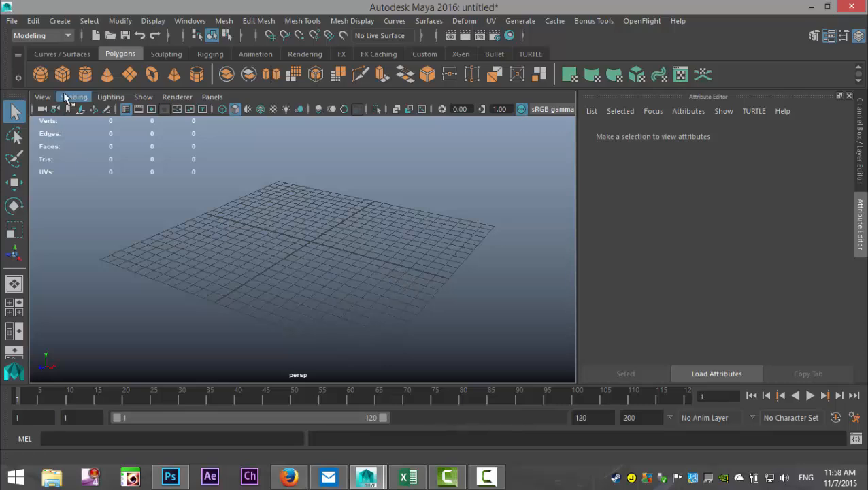
# - Create a polygon cube, flatten it into a top and extrude its bottom face down as a leg
pyautogui.click(39, 73)
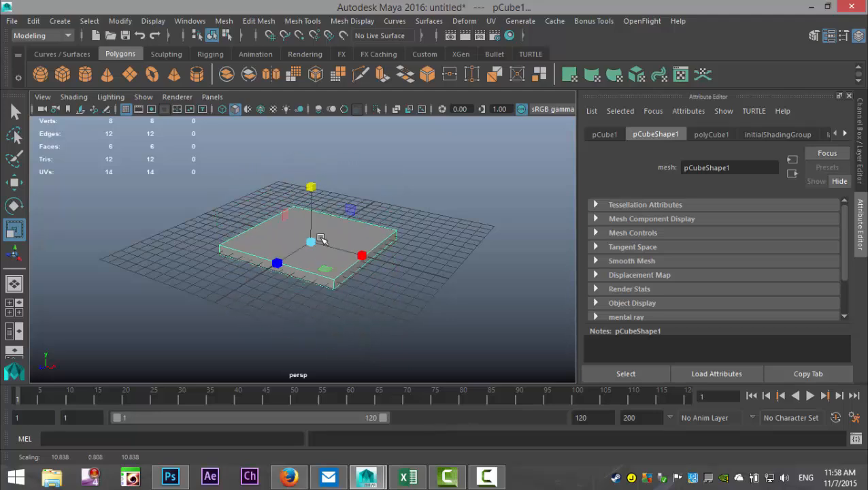
pyautogui.rightClick(312, 240)
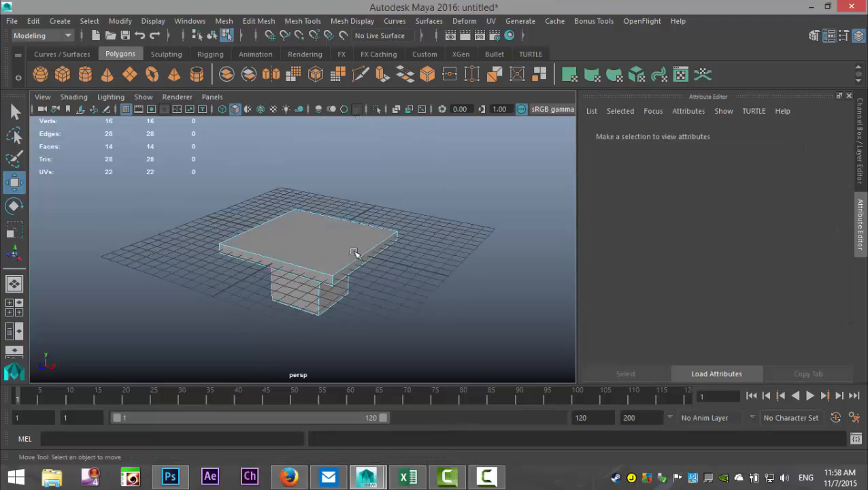
pyautogui.click(310, 242)
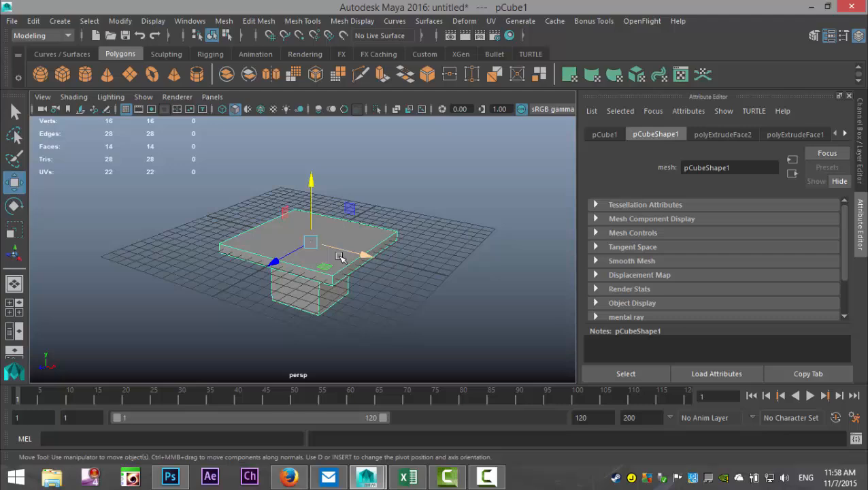
pyautogui.moveTo(310, 190); pyautogui.dragTo(310, 149)
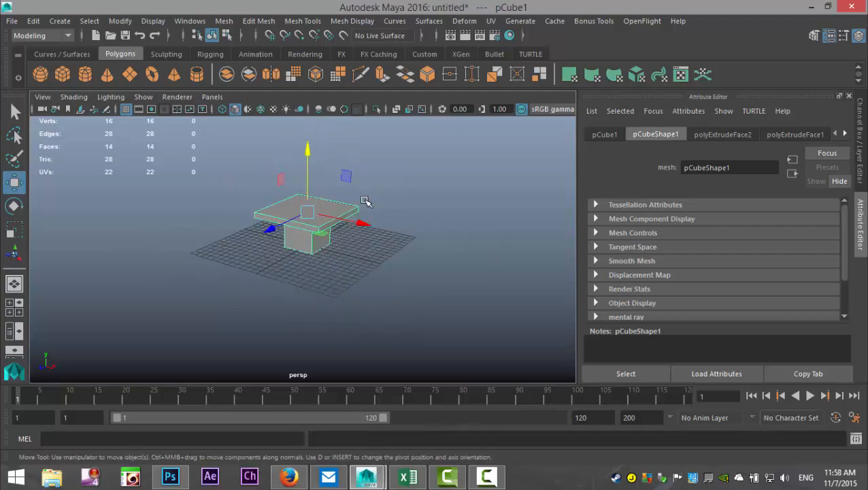
# - Add a large plane above the table with 30 by 30 subdivisions in polyPlane1
pyautogui.moveTo(366, 201); pyautogui.dragTo(416, 284)
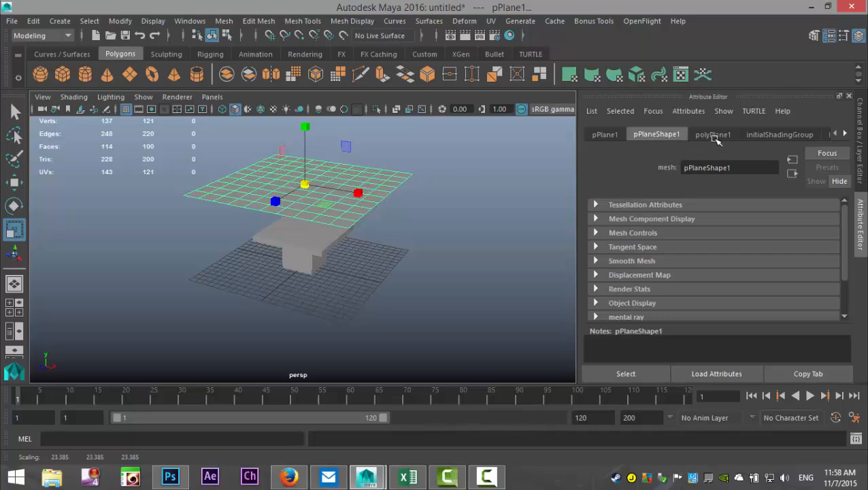
pyautogui.click(713, 135)
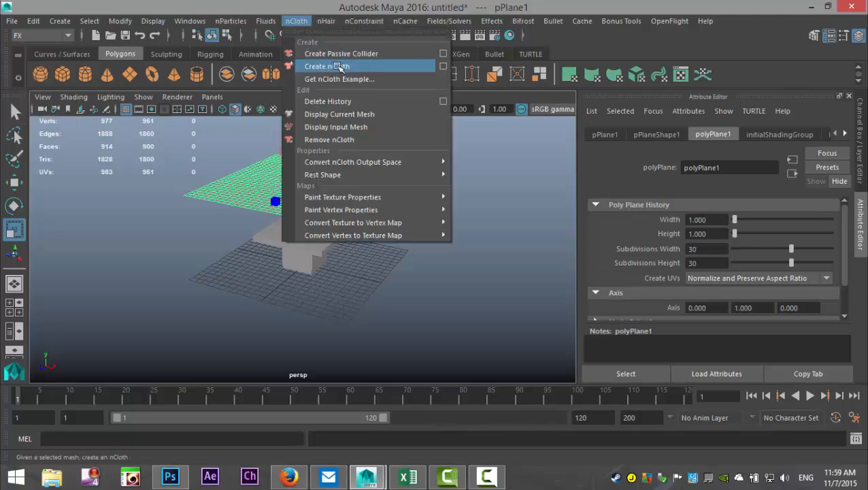
# - Make the plane nCloth, the table a passive collider, and play until the cloth drapes
pyautogui.click(326, 66)
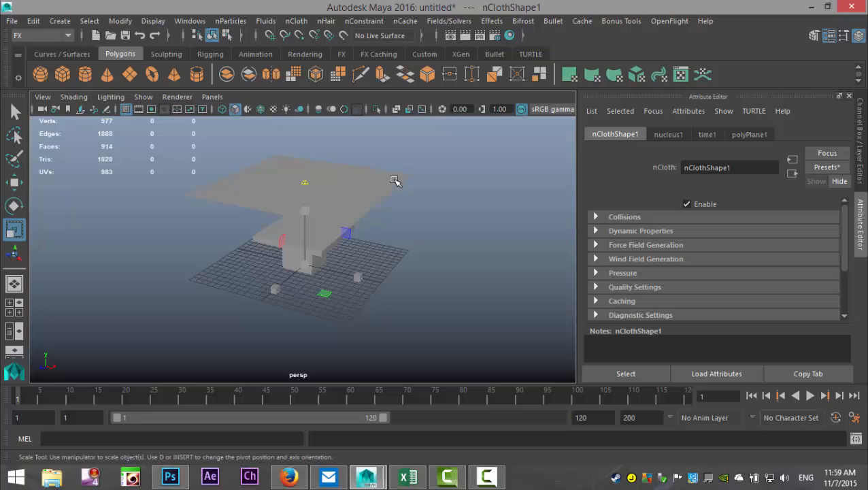
pyautogui.click(305, 184)
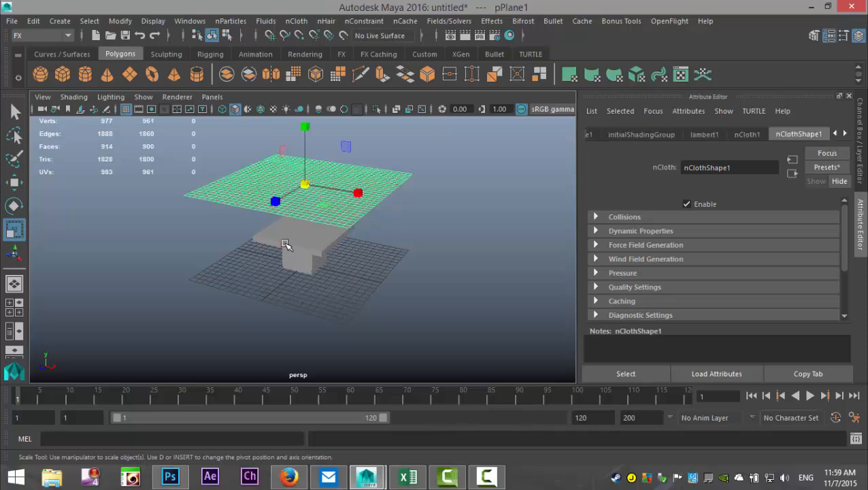
pyautogui.click(295, 21)
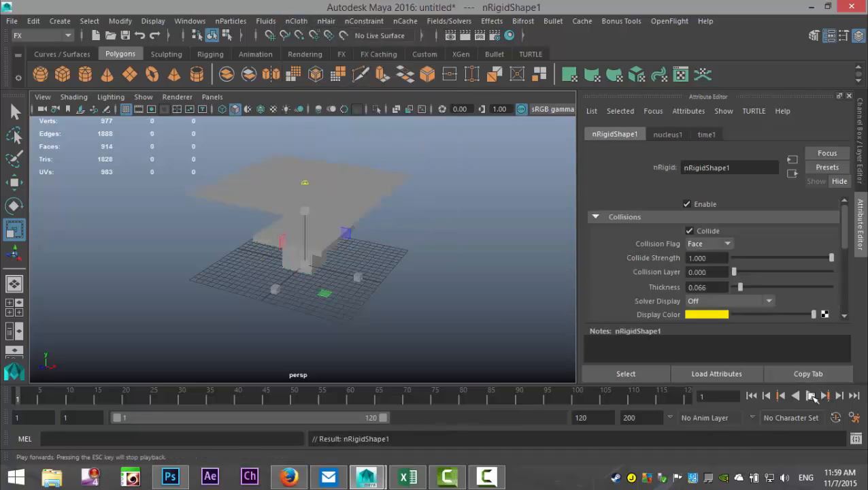
pyautogui.click(811, 394)
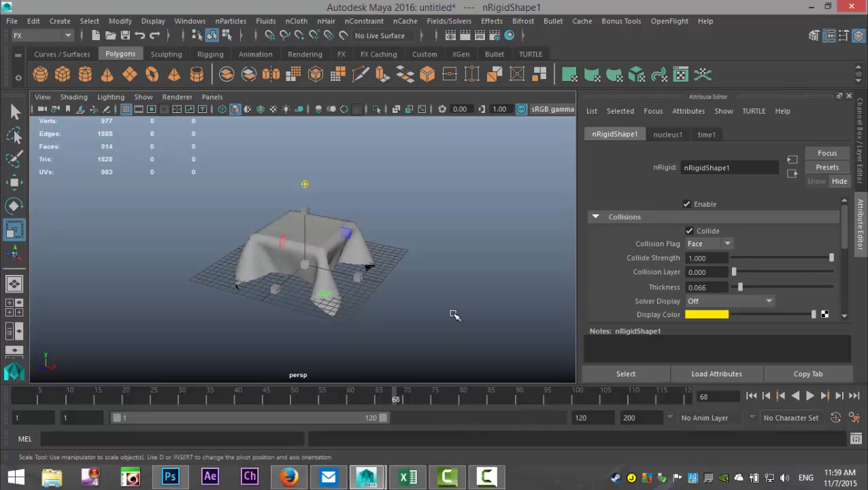
# - Orbit around the draped cloth to inspect it from below and above
pyautogui.moveTo(454, 314); pyautogui.dragTo(402, 280)
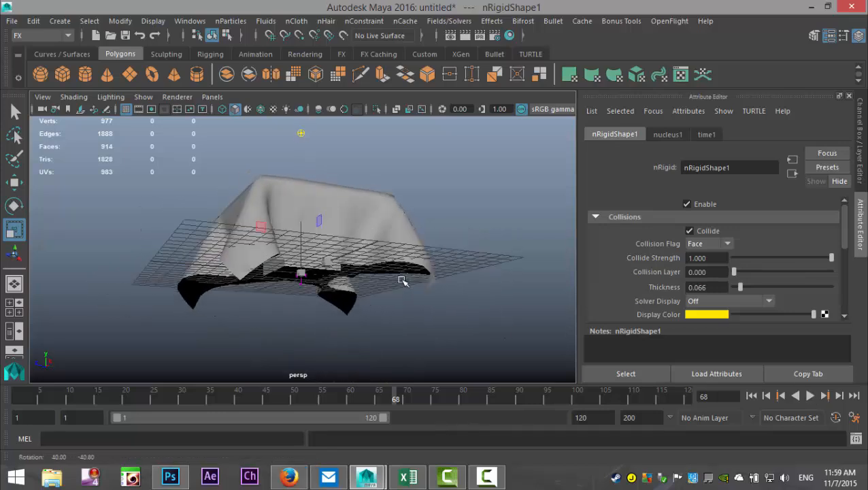
pyautogui.moveTo(401, 279); pyautogui.dragTo(448, 291)
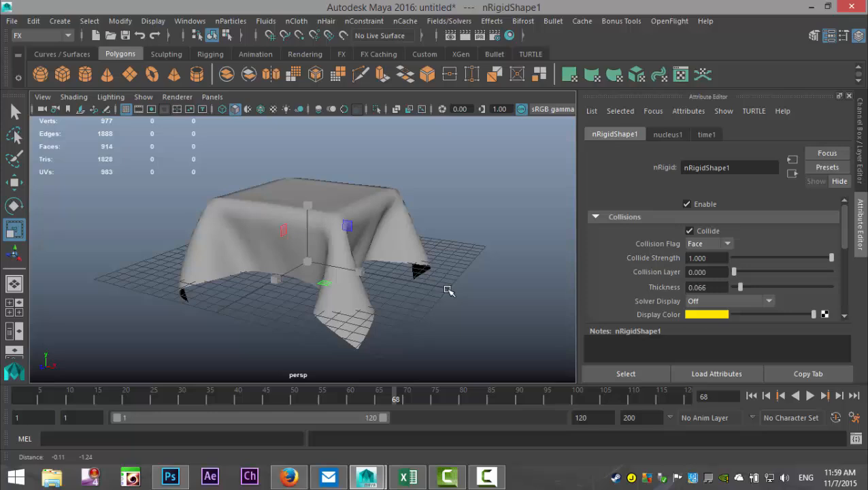
pyautogui.moveTo(448, 291); pyautogui.dragTo(454, 302)
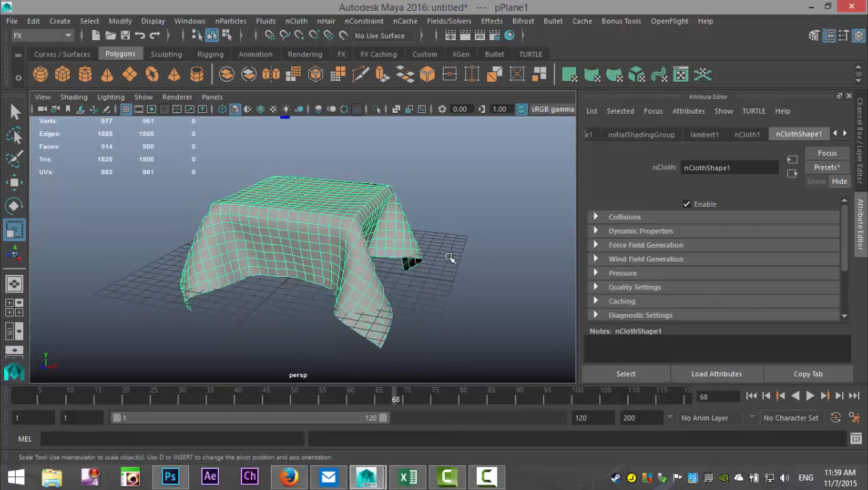
# - Export the selected cloth as an FBX file named Tablecloth1
pyautogui.click(11, 22)
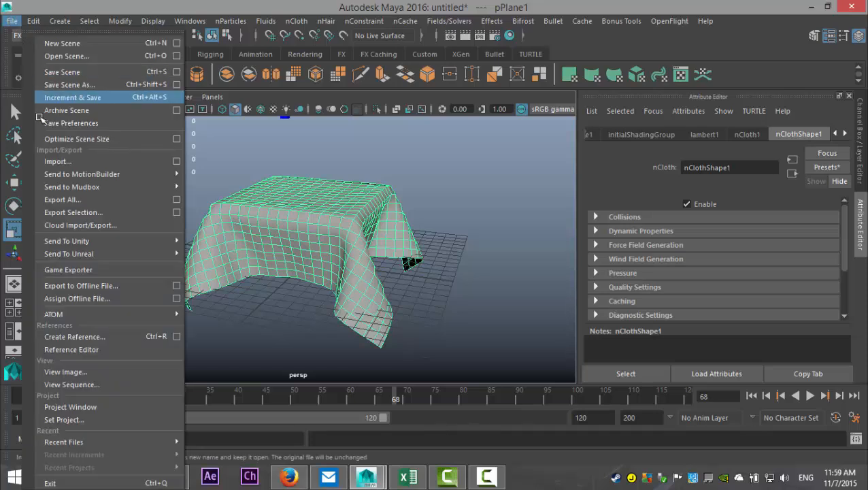
pyautogui.moveTo(82, 174)
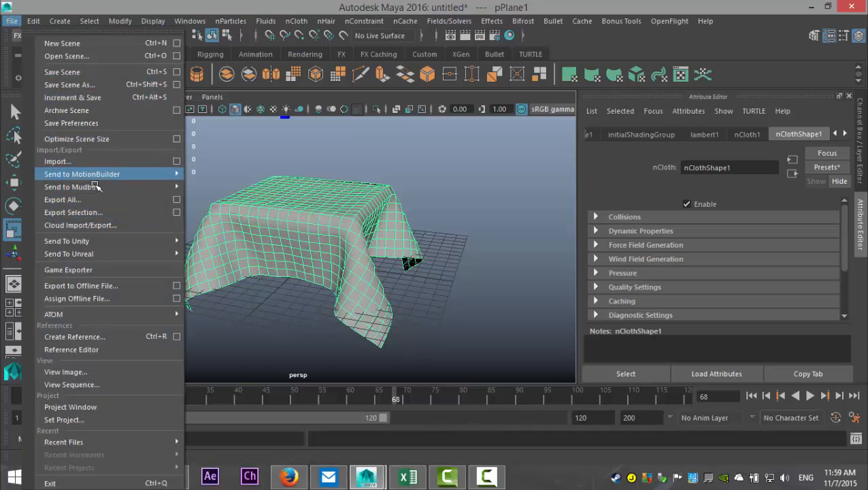
pyautogui.click(73, 213)
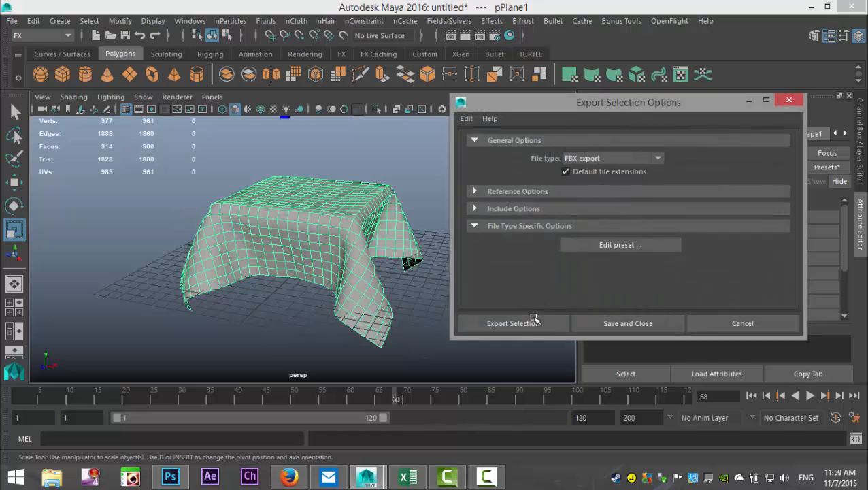
pyautogui.click(512, 324)
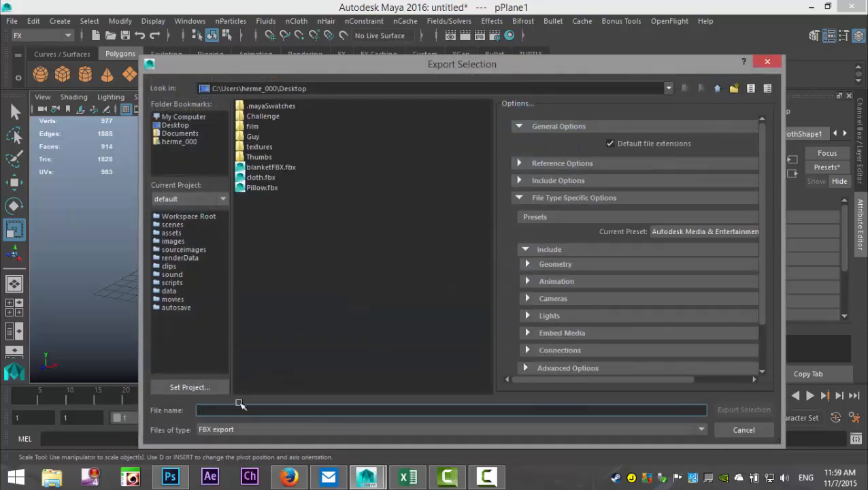
pyautogui.write('T')
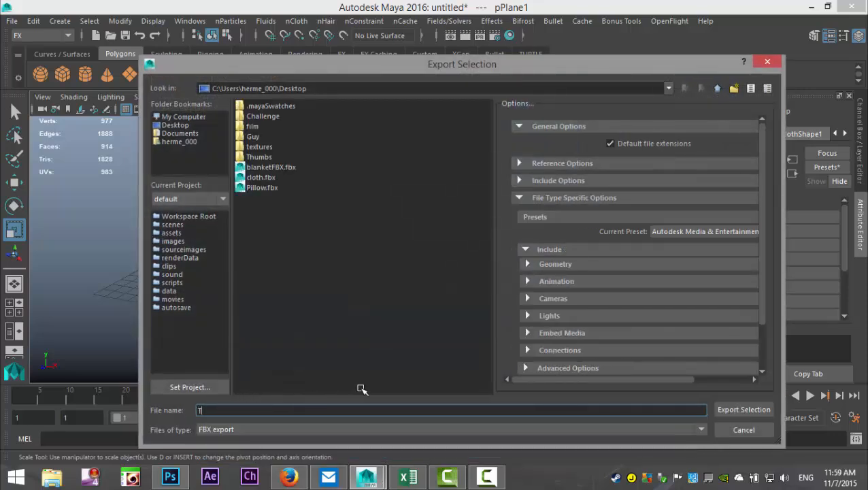
pyautogui.write('Tablecloth')
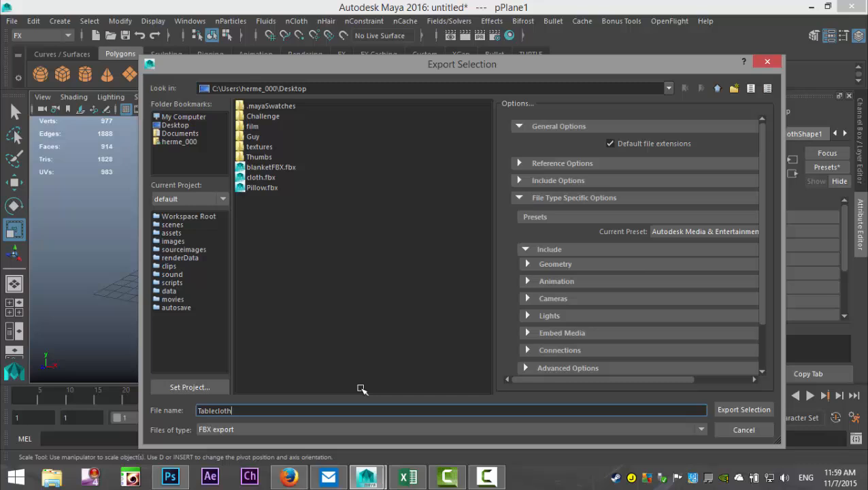
pyautogui.write('1')
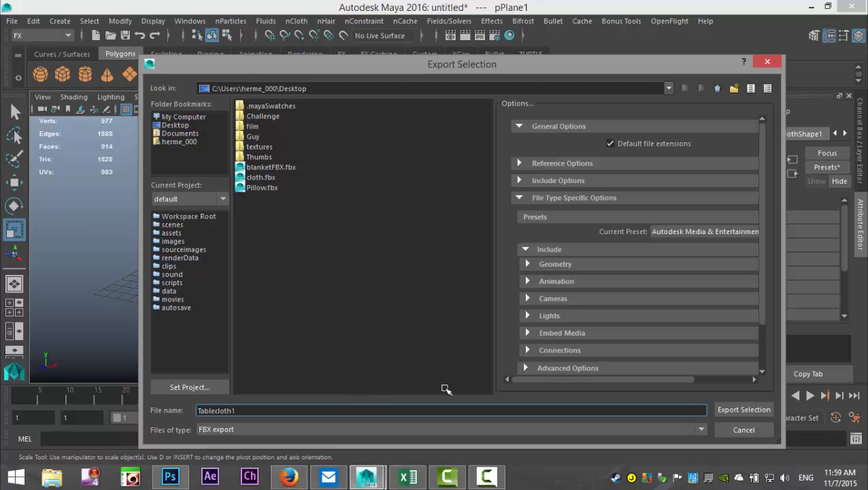
pyautogui.click(743, 408)
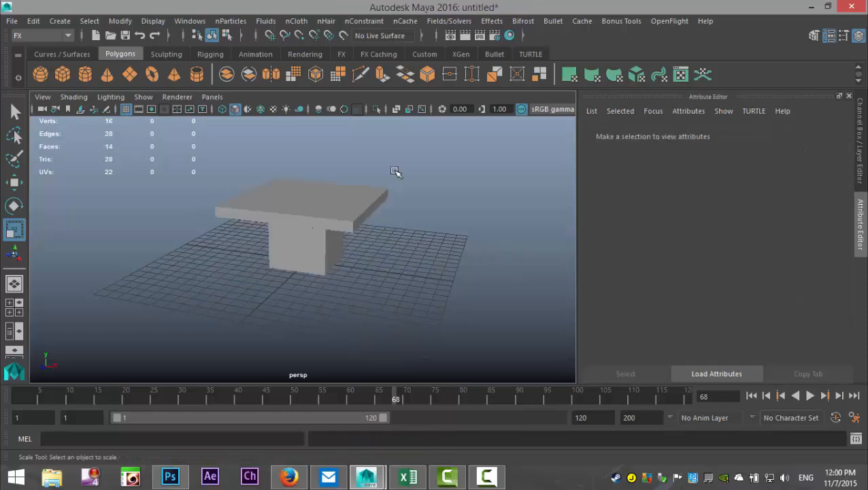
# - Check in the Outliner that only the table cube remains, then return to the File commands
pyautogui.click(190, 21)
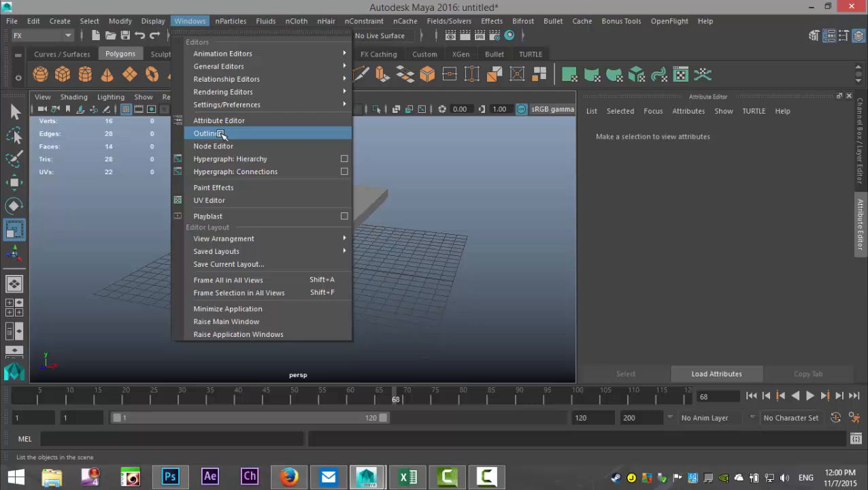
pyautogui.click(210, 134)
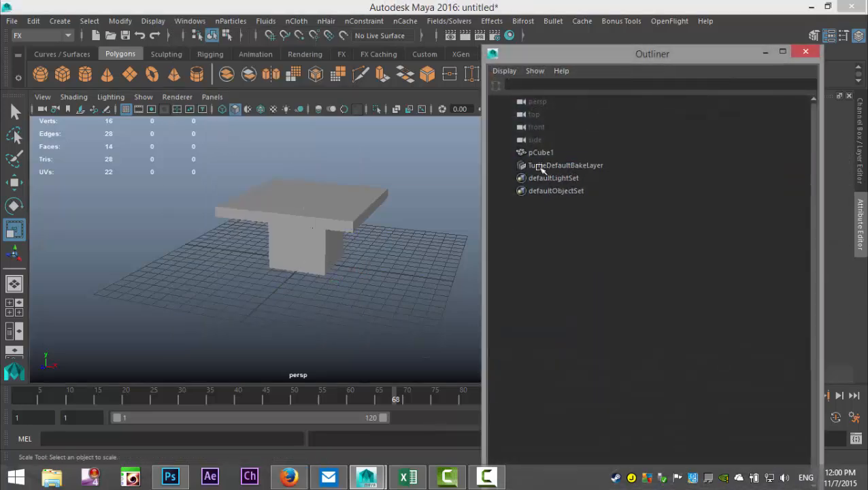
pyautogui.click(806, 52)
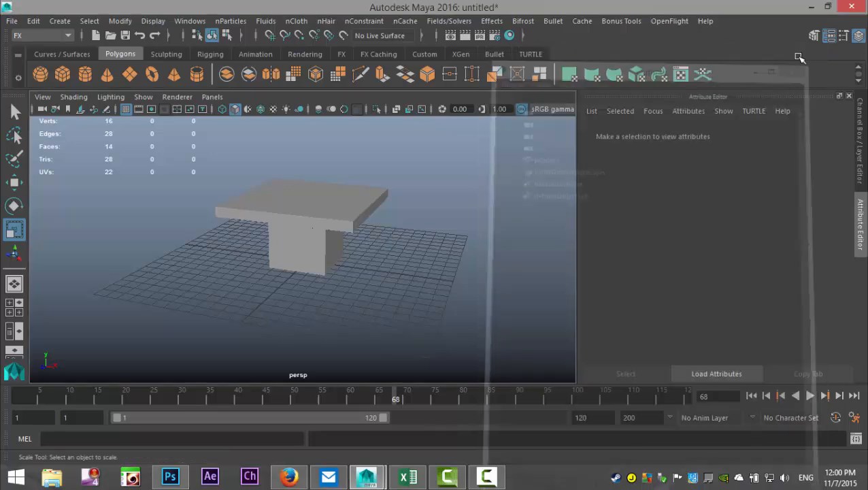
pyautogui.click(11, 20)
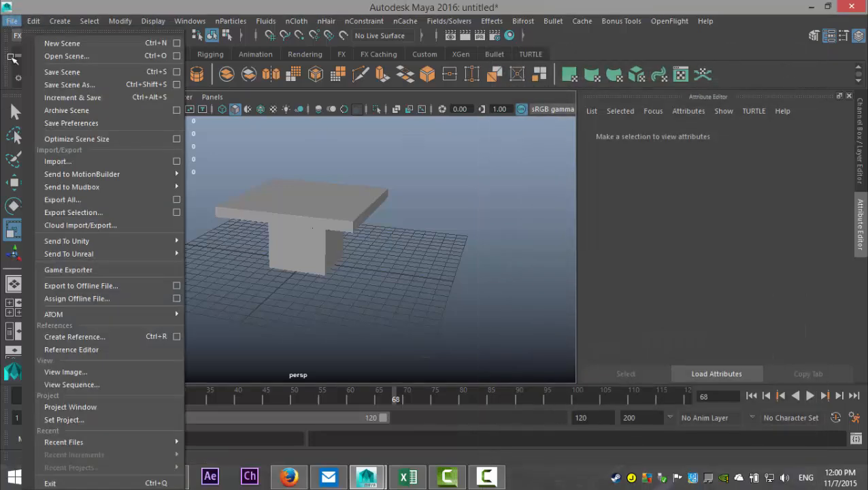
pyautogui.click(57, 161)
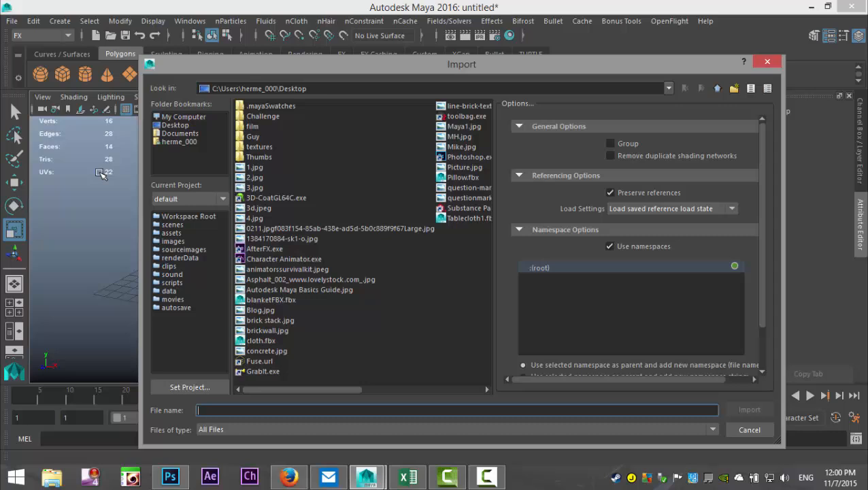
pyautogui.moveTo(272, 360)
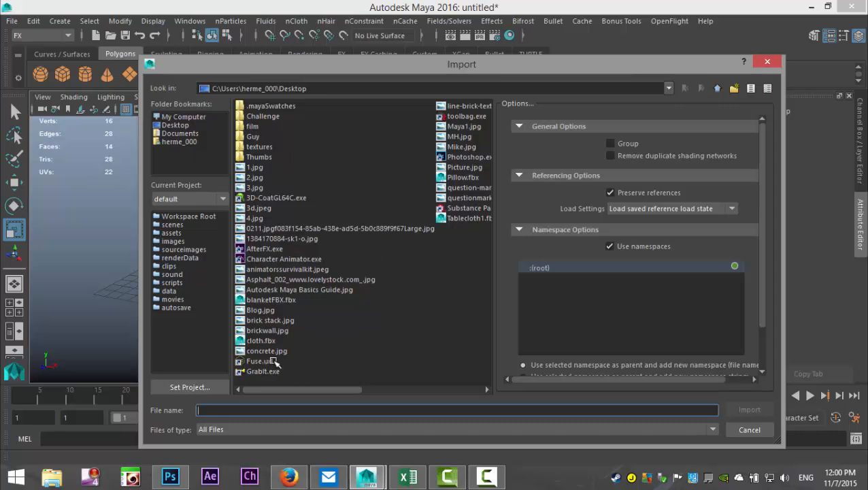
pyautogui.moveTo(468, 128)
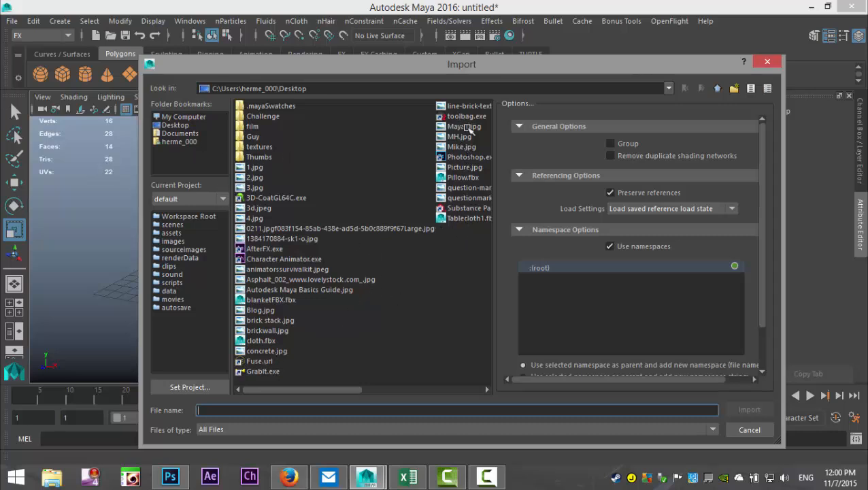
pyautogui.moveTo(411, 320)
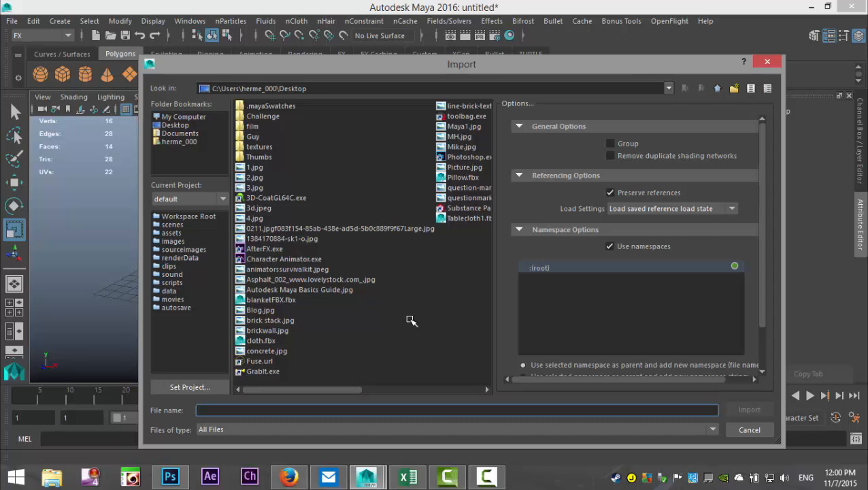
pyautogui.click(174, 125)
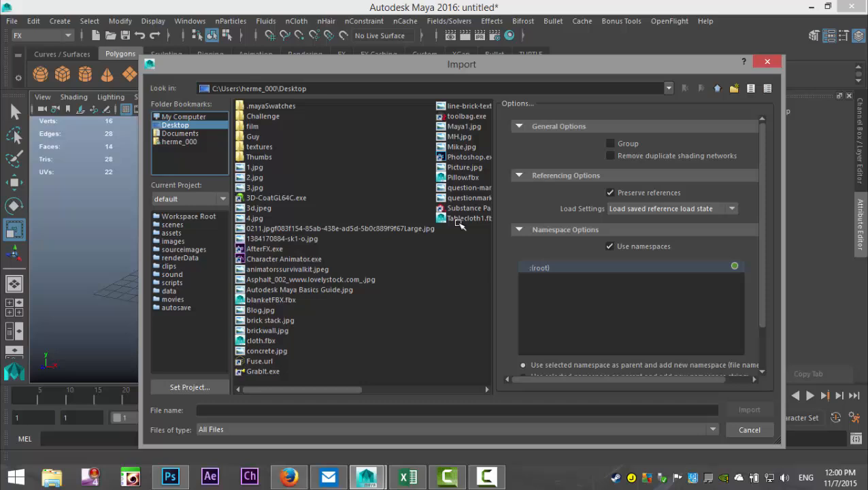
pyautogui.click(468, 217)
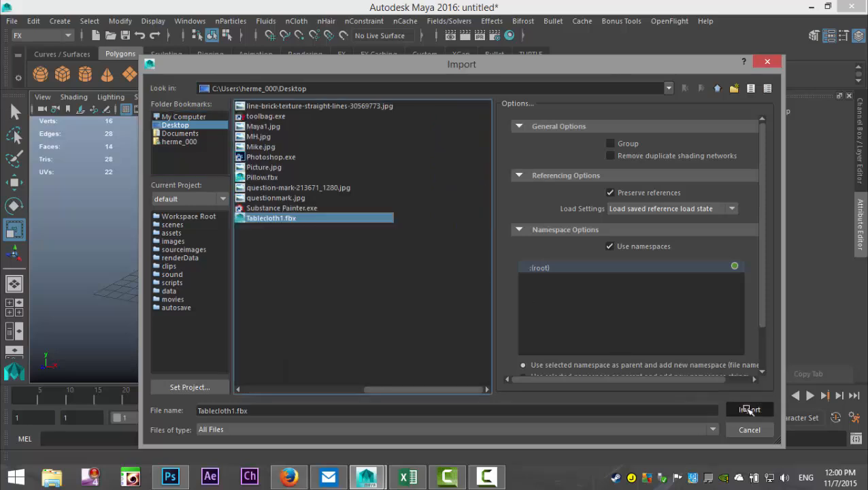
pyautogui.click(748, 409)
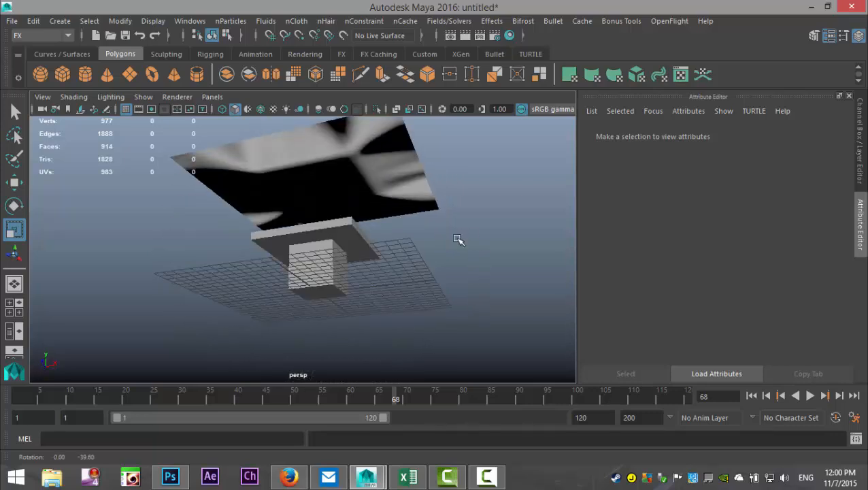
pyautogui.moveTo(460, 240); pyautogui.dragTo(473, 291)
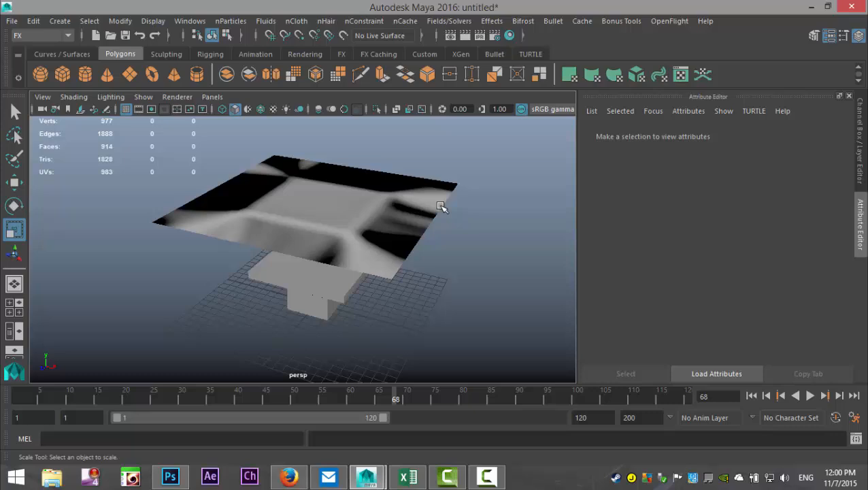
pyautogui.click(306, 204)
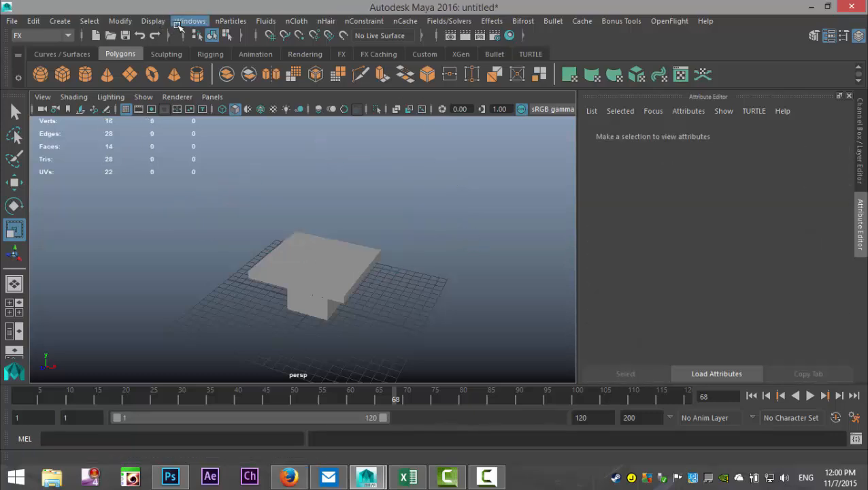
# - Create a new plane above the table, set its subdivisions to 30 and convert it to nCloth
pyautogui.click(190, 21)
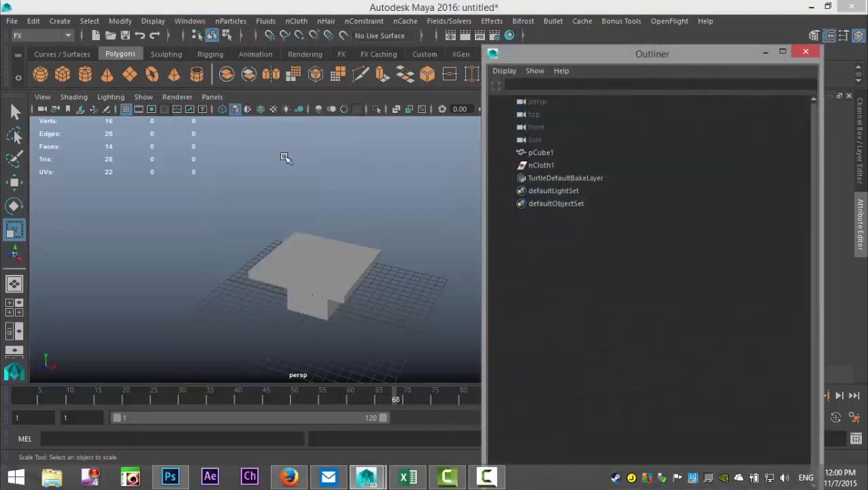
pyautogui.click(540, 164)
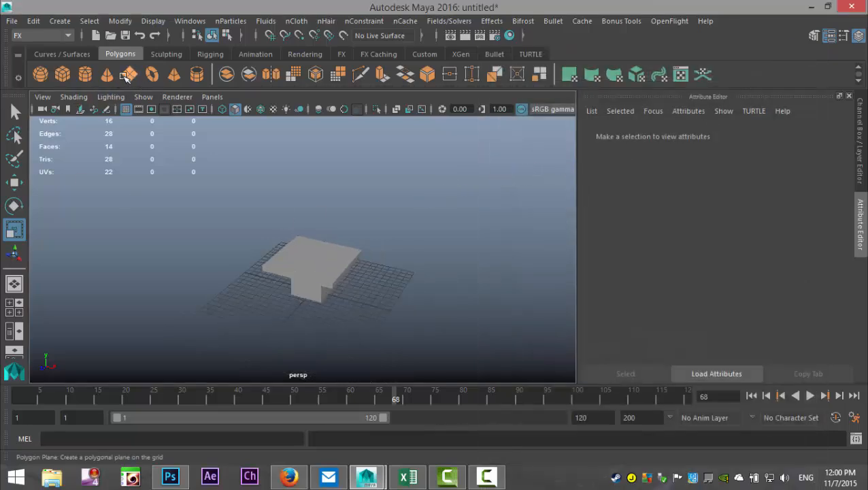
pyautogui.click(129, 73)
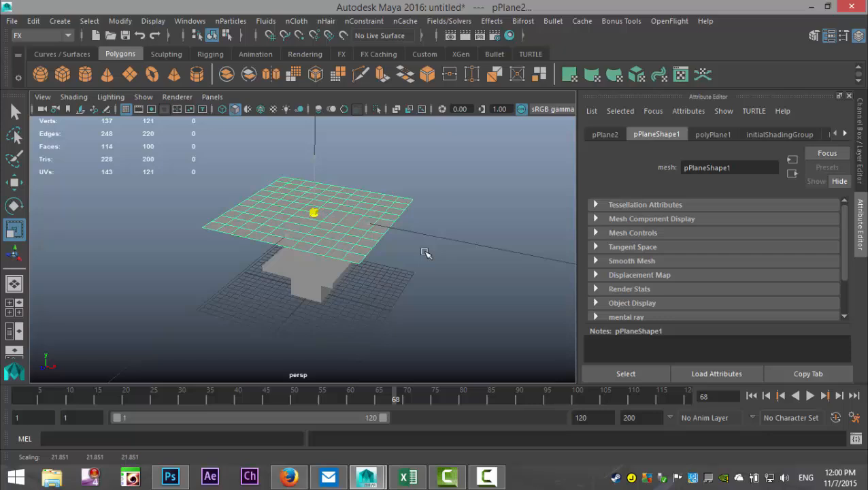
pyautogui.click(713, 135)
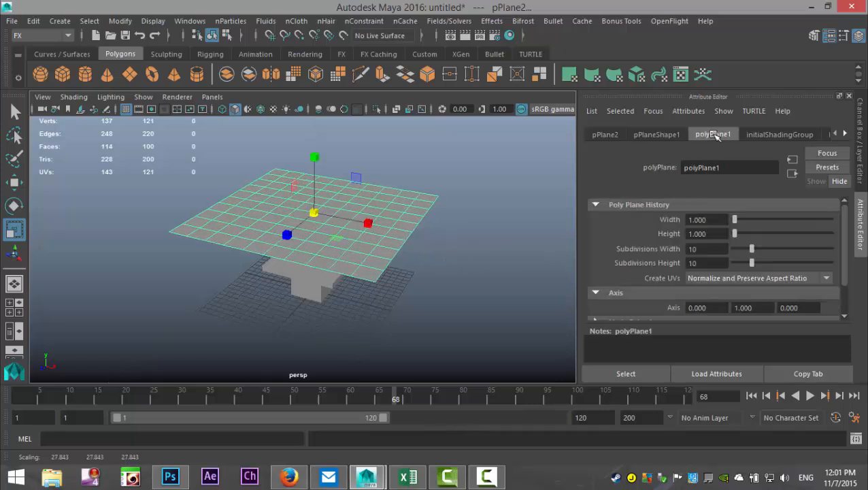
pyautogui.tripleClick(707, 248)
pyautogui.write('30')
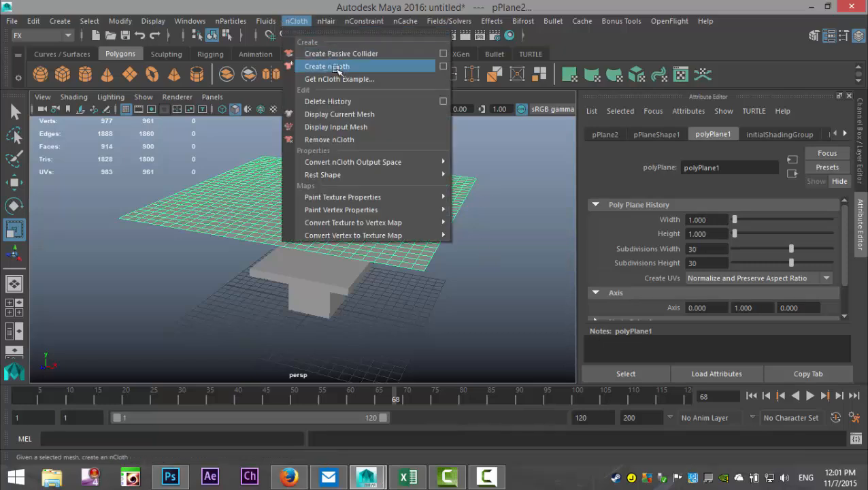
pyautogui.click(326, 65)
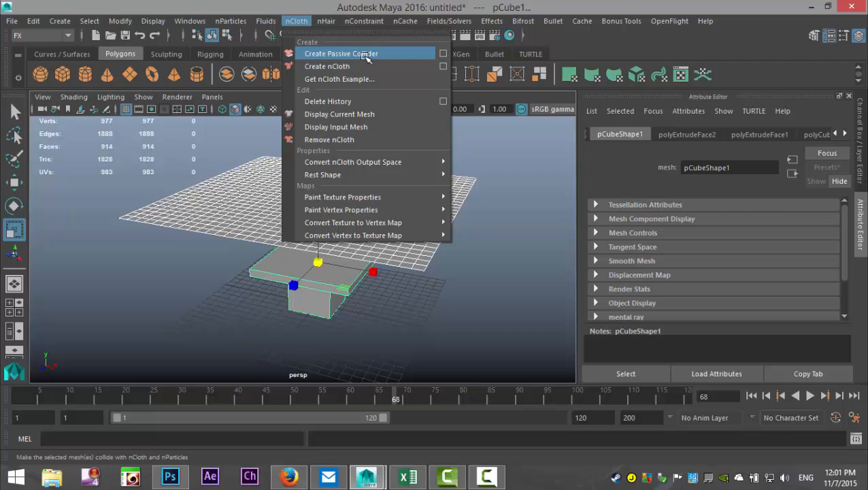
# - Make the table a passive collider and play the simulation until the cloth drapes, then select it
pyautogui.click(342, 53)
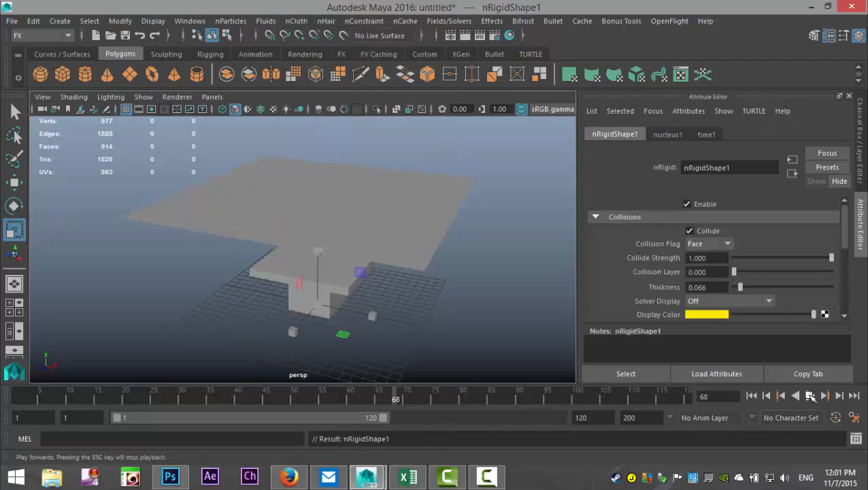
pyautogui.click(811, 394)
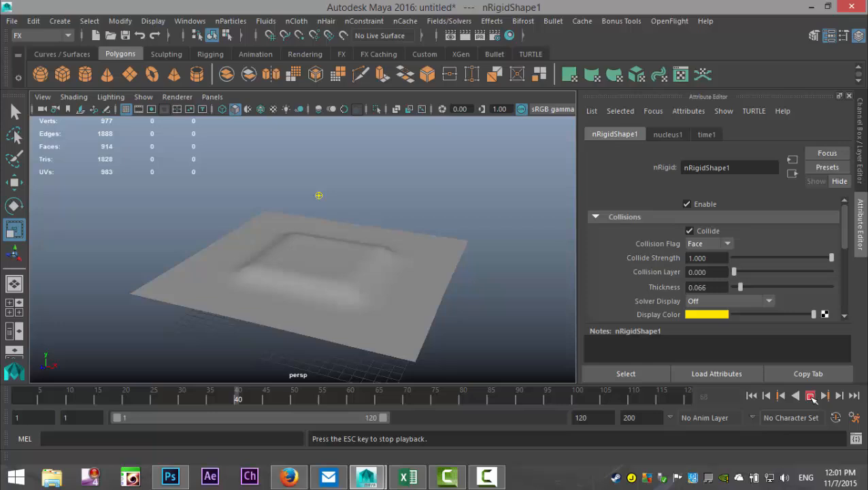
pyautogui.click(811, 395)
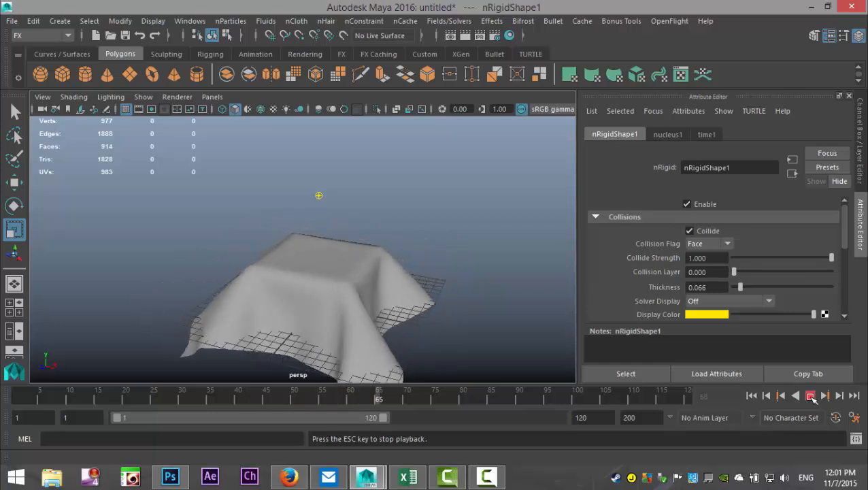
pyautogui.click(810, 395)
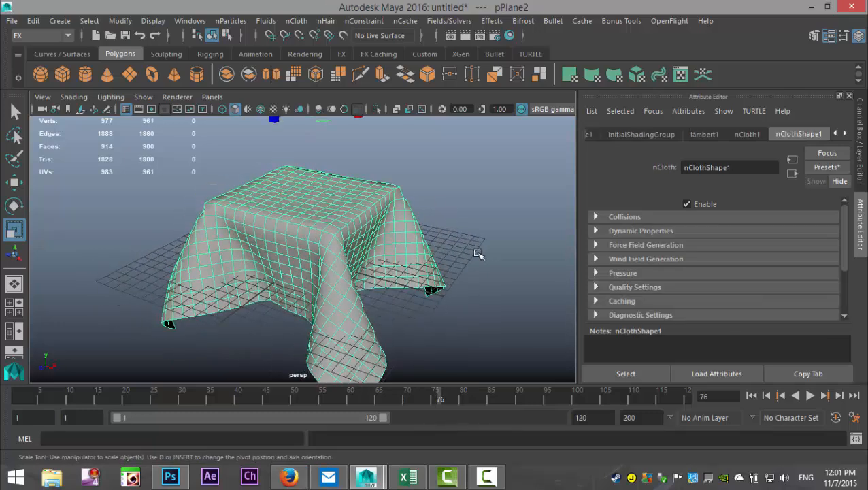
pyautogui.click(33, 20)
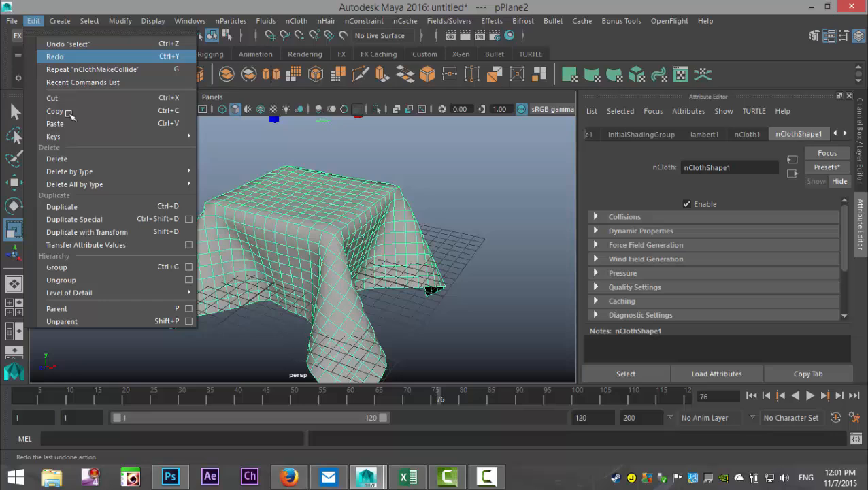
pyautogui.click(55, 56)
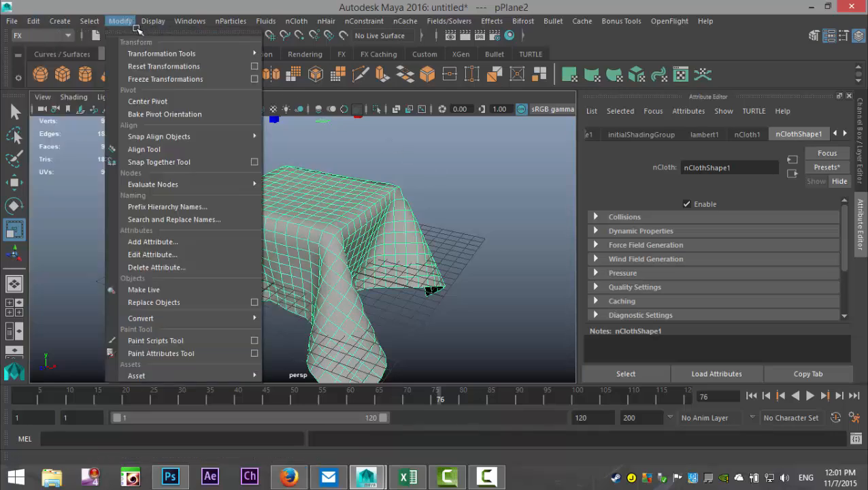
pyautogui.click(165, 79)
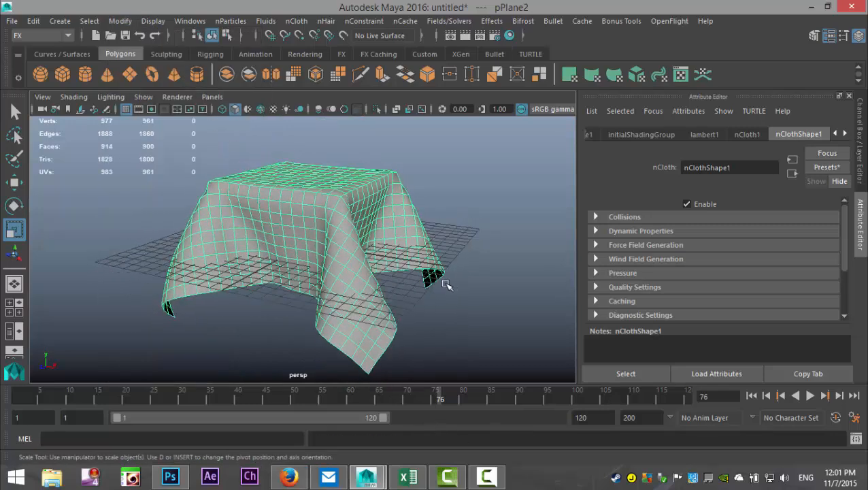
pyautogui.click(191, 20)
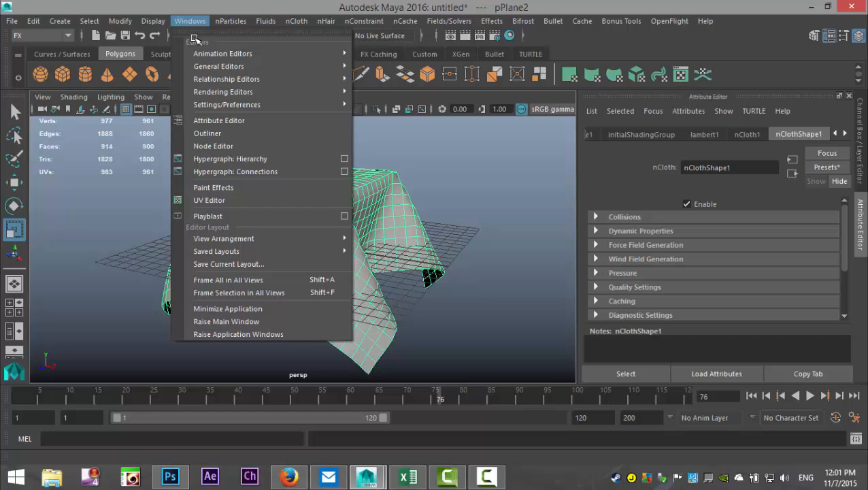
# - Select nucleus1, nCloth1 and nRigid1 in the Outliner for deletion
pyautogui.click(206, 133)
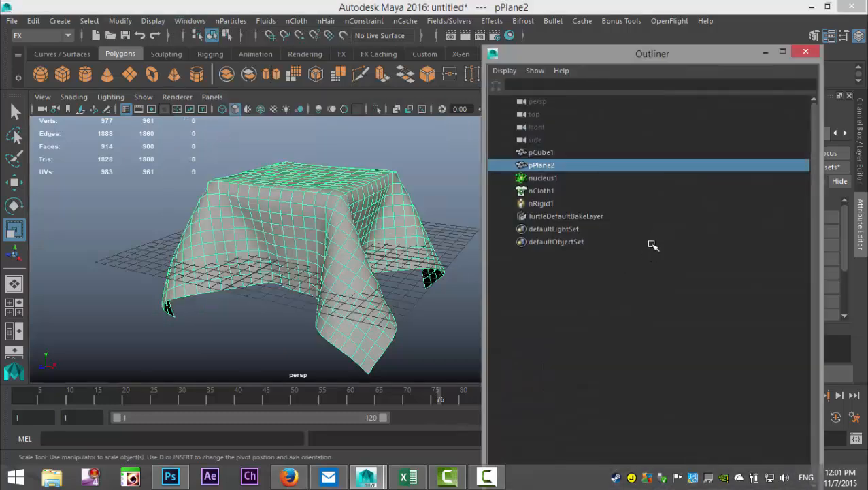
pyautogui.moveTo(544, 178)
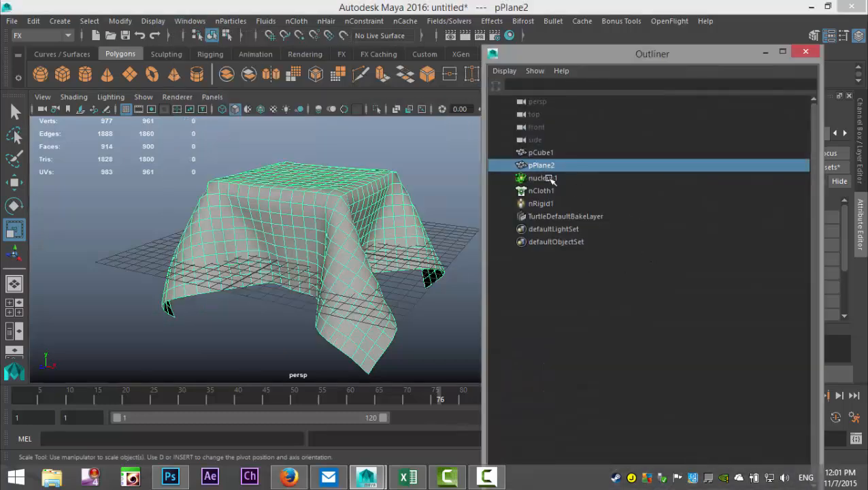
pyautogui.click(542, 177)
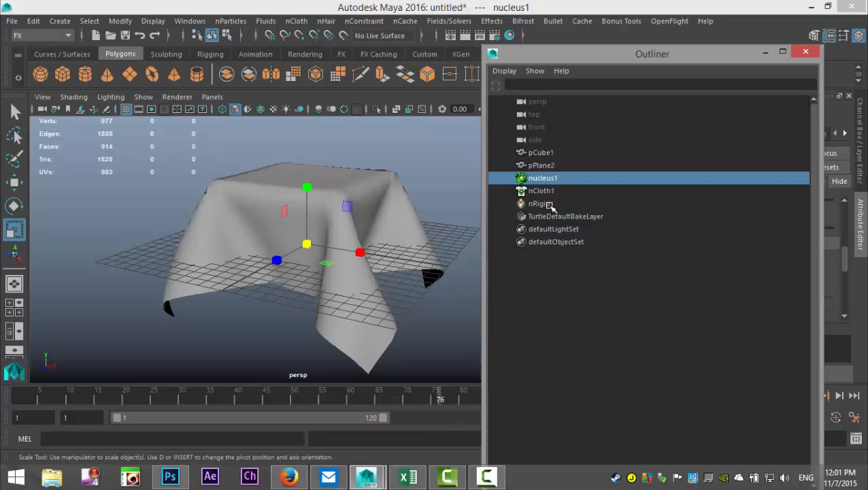
pyautogui.click(540, 203)
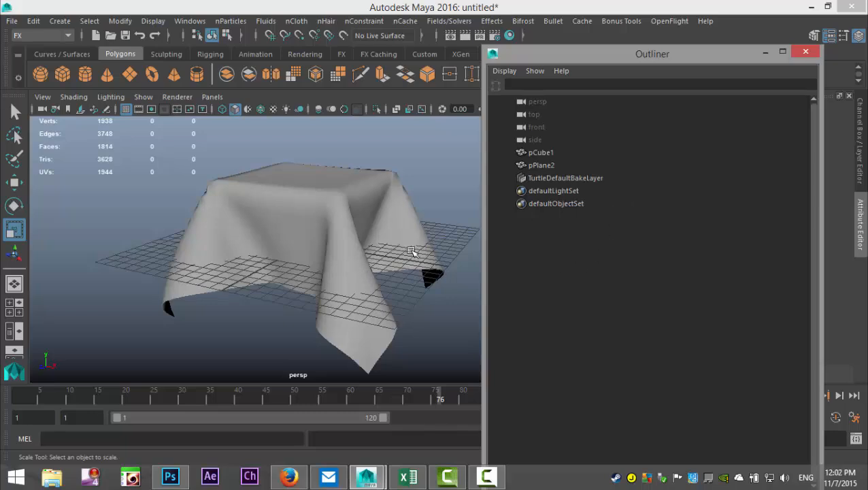
# - Show shapes in the Outliner and delete pPlaneShape1, keeping the outputCloth1 mesh
pyautogui.click(503, 71)
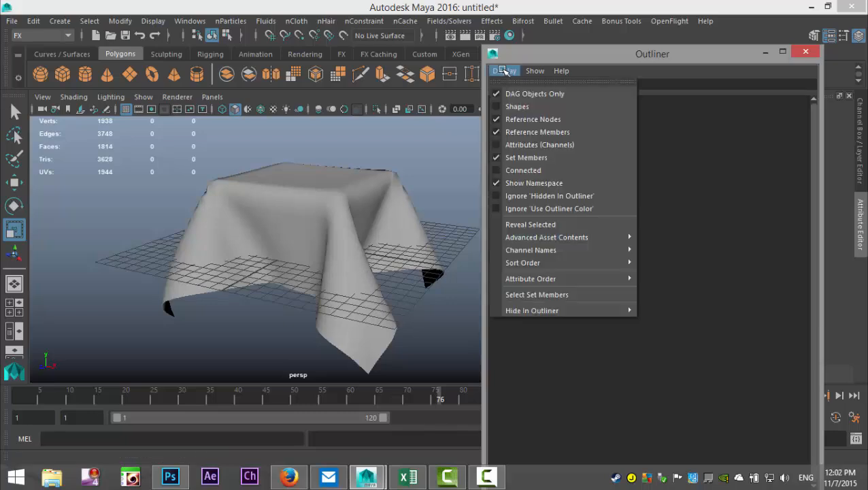
pyautogui.moveTo(517, 106)
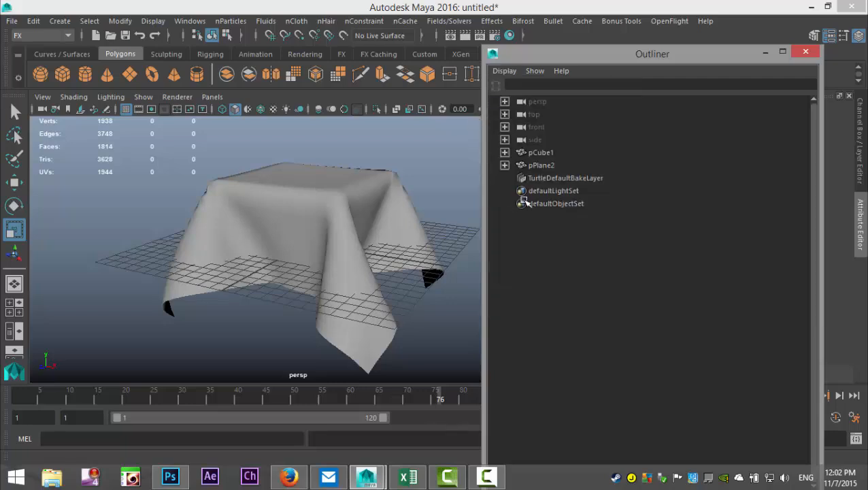
pyautogui.click(504, 152)
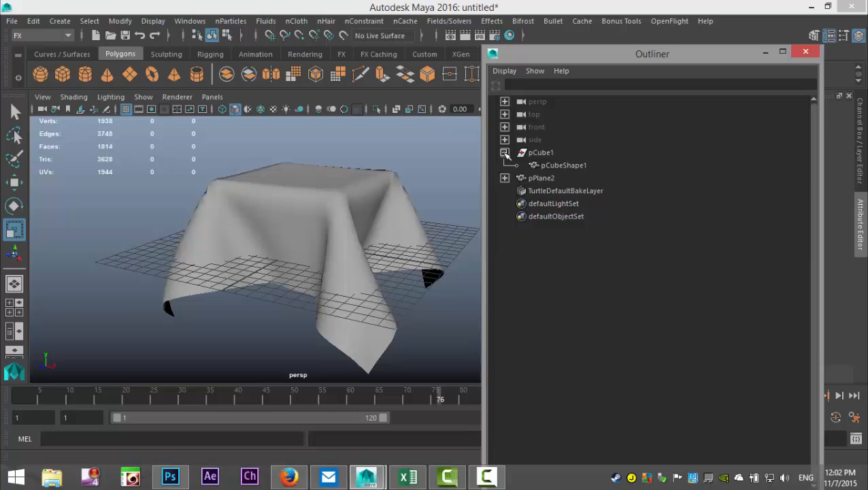
pyautogui.click(504, 177)
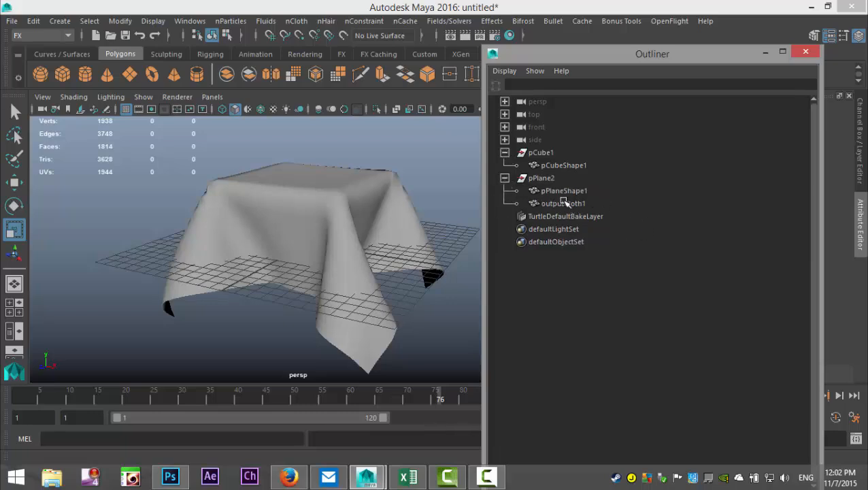
pyautogui.click(563, 190)
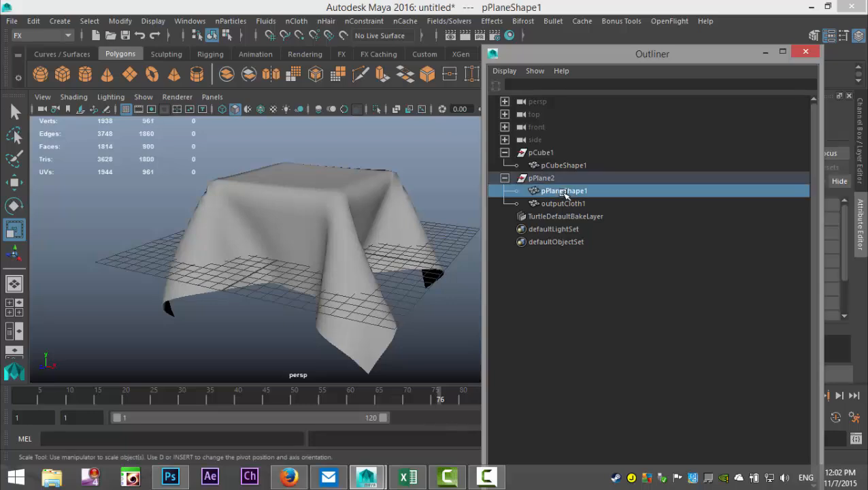
pyautogui.click(563, 203)
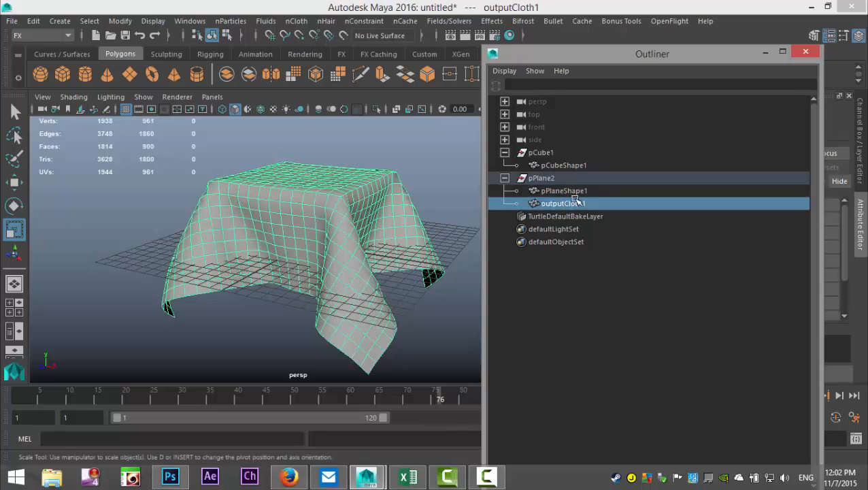
pyautogui.click(563, 191)
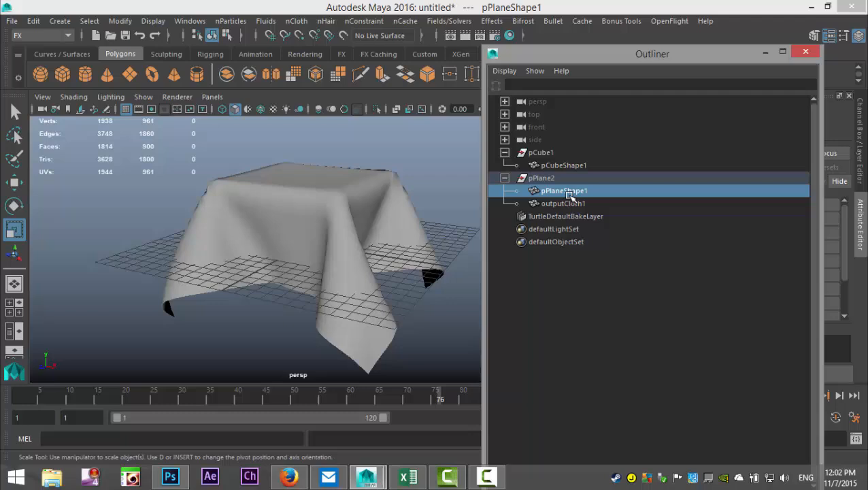
pyautogui.moveTo(601, 193)
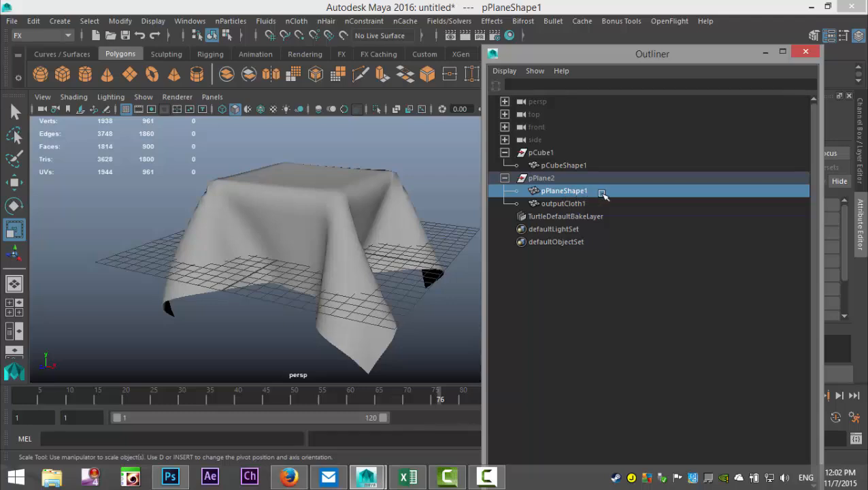
pyautogui.moveTo(597, 207)
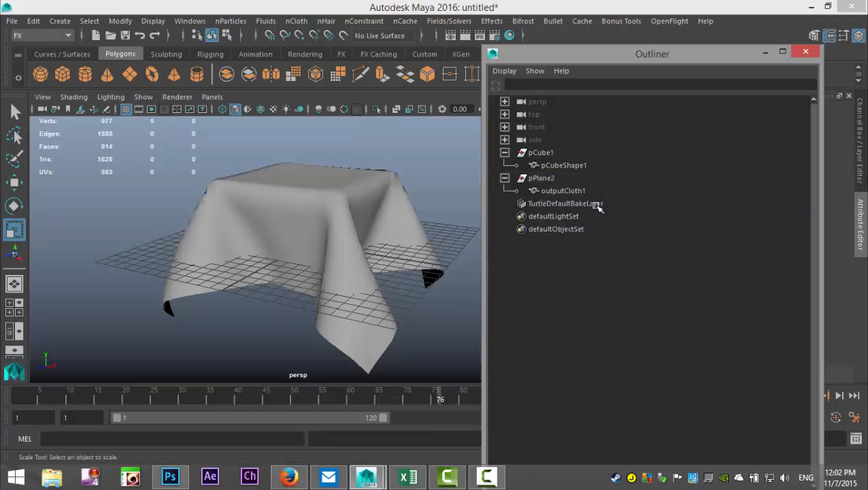
pyautogui.moveTo(789, 87)
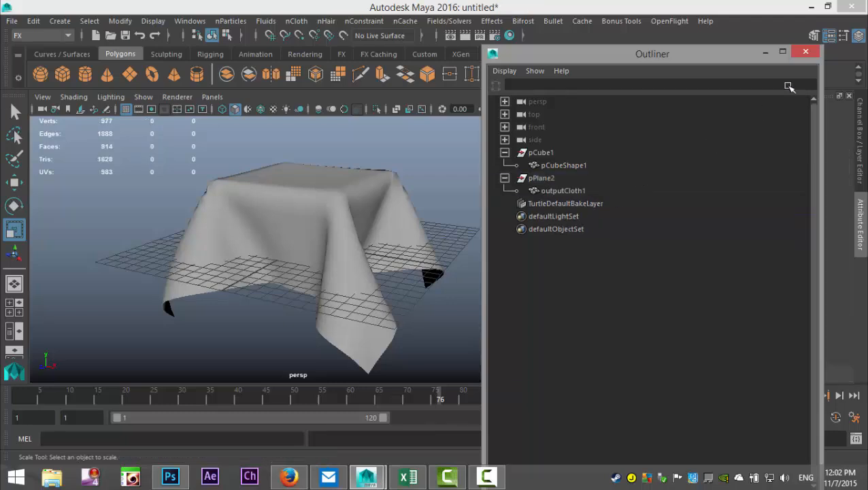
pyautogui.click(806, 52)
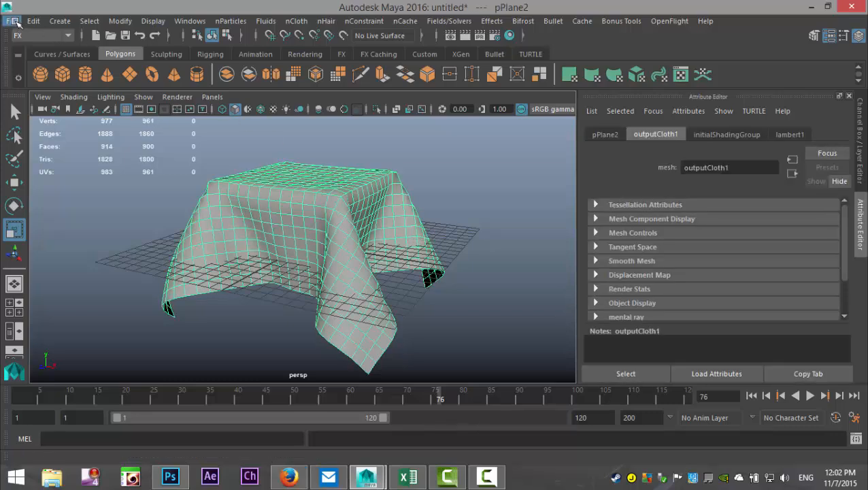
# - Export the selected tablecloth to the Desktop as Tablecloth2.fbx
pyautogui.click(11, 22)
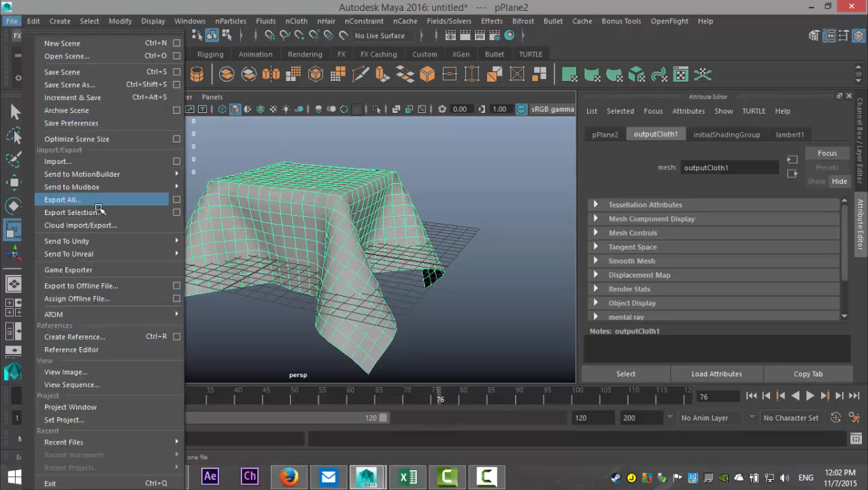
pyautogui.click(71, 212)
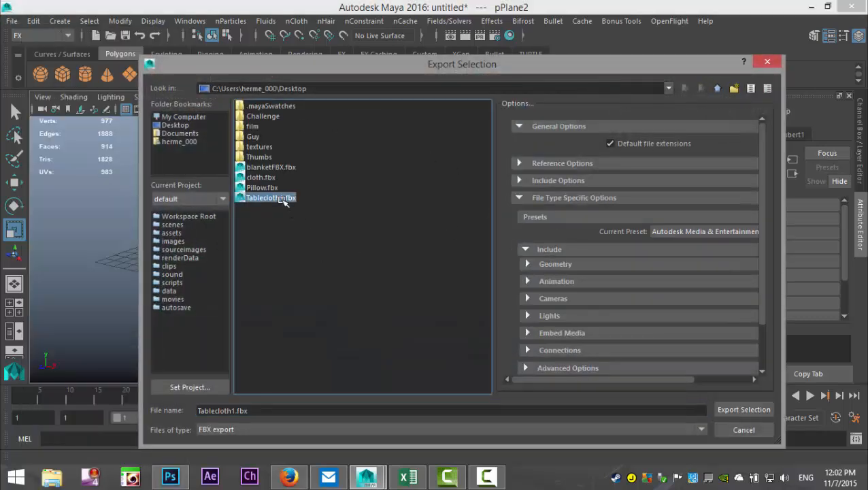
pyautogui.click(269, 197)
pyautogui.write('2')
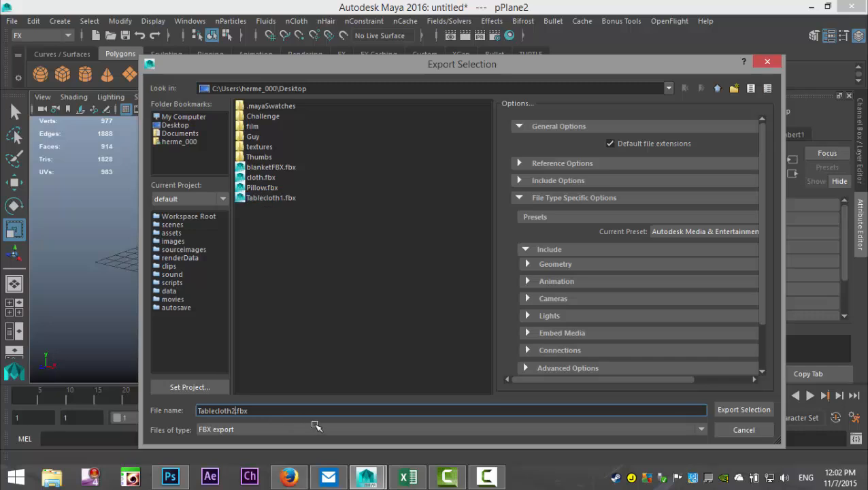
pyautogui.click(743, 408)
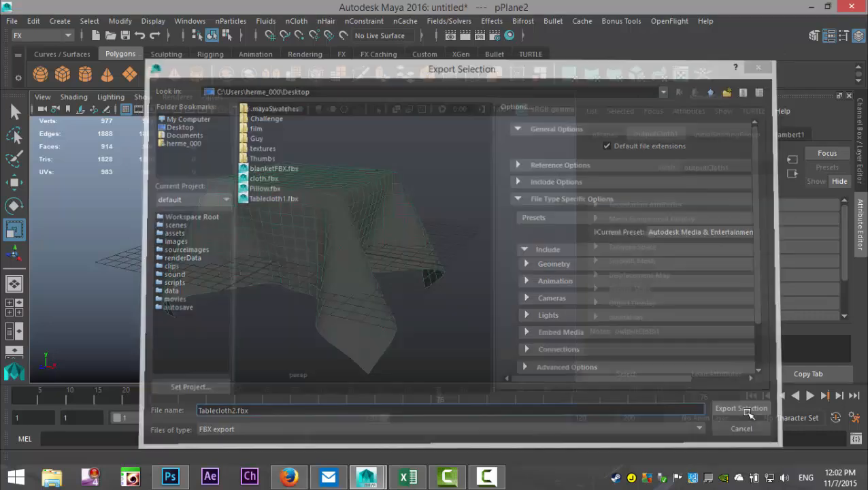
pyautogui.click(740, 408)
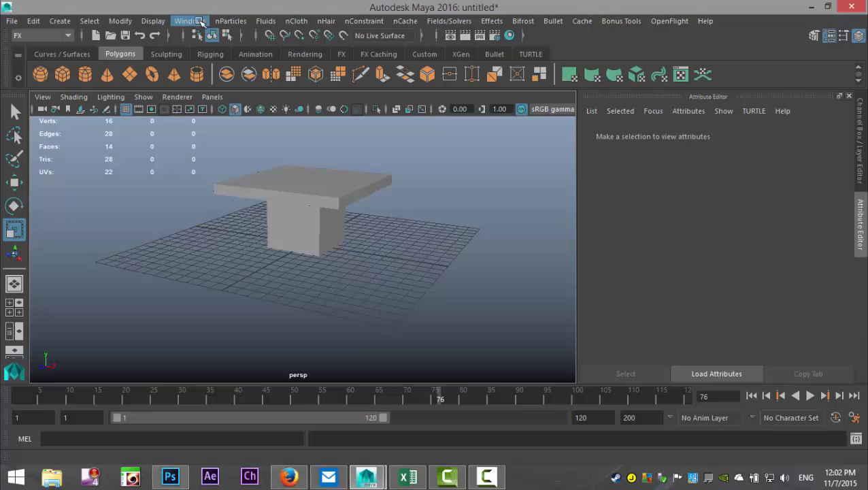
pyautogui.click(189, 20)
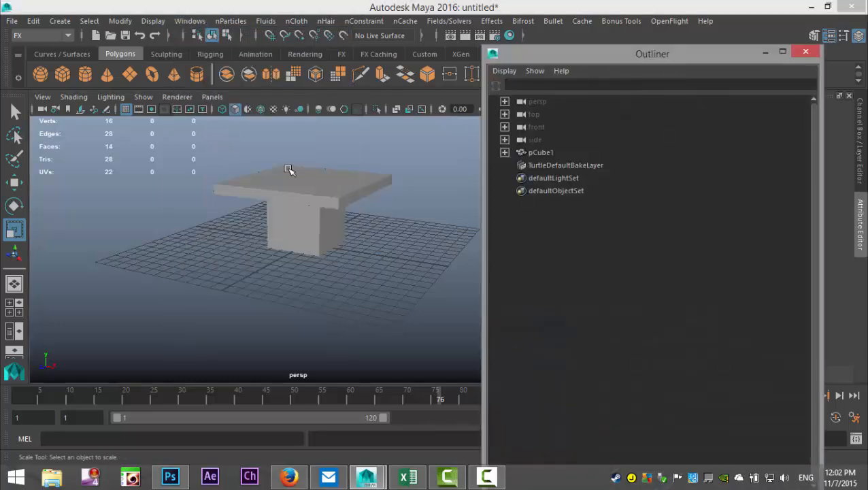
pyautogui.click(505, 152)
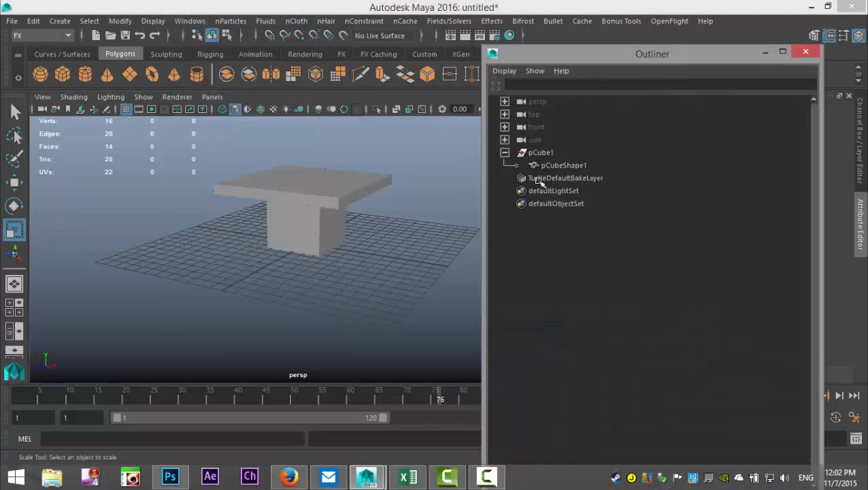
pyautogui.click(805, 52)
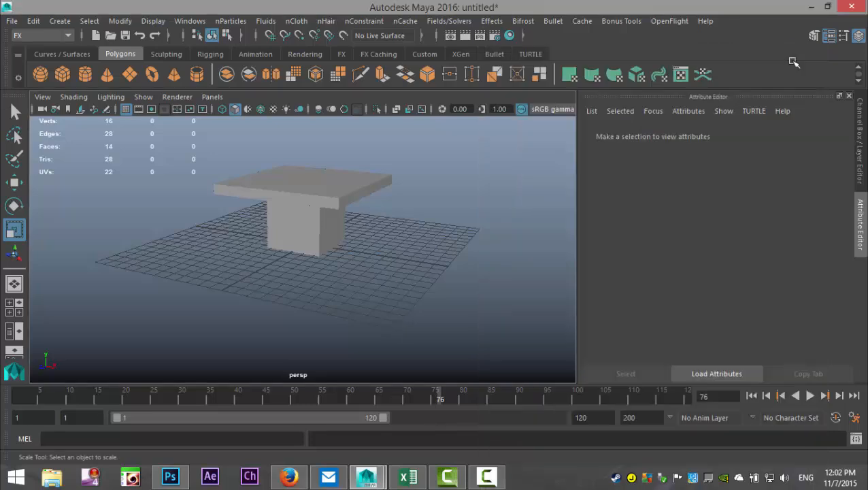
pyautogui.click(11, 20)
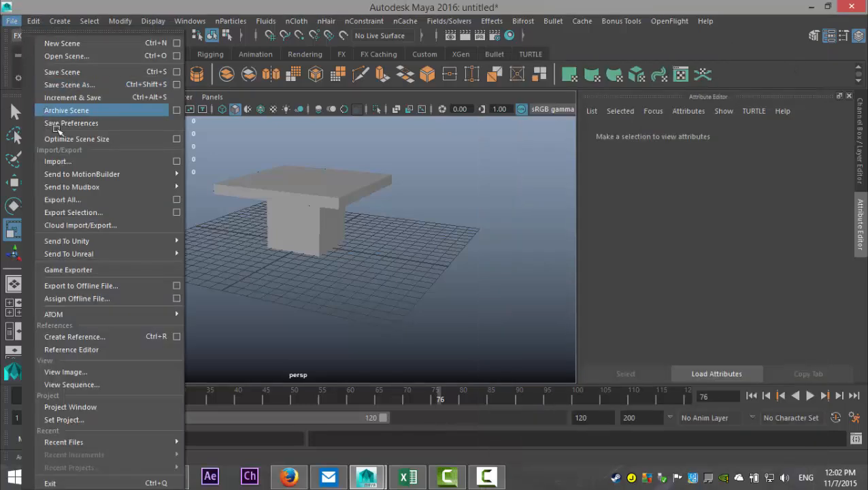
# - Import Tablecloth2.fbx from the Desktop so the draped cloth covers the table again
pyautogui.click(57, 160)
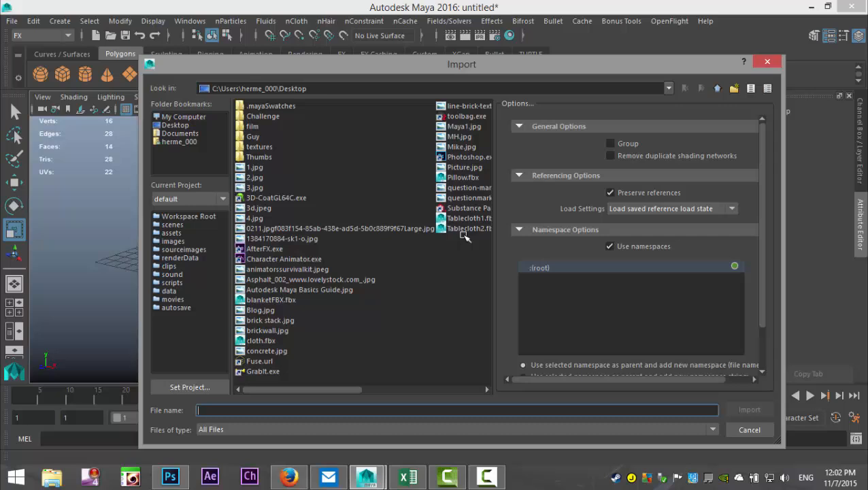
pyautogui.click(468, 229)
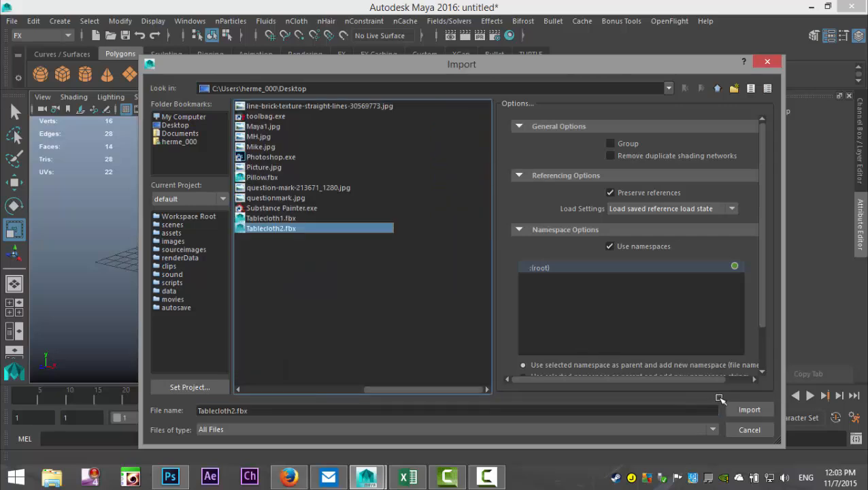
pyautogui.click(748, 408)
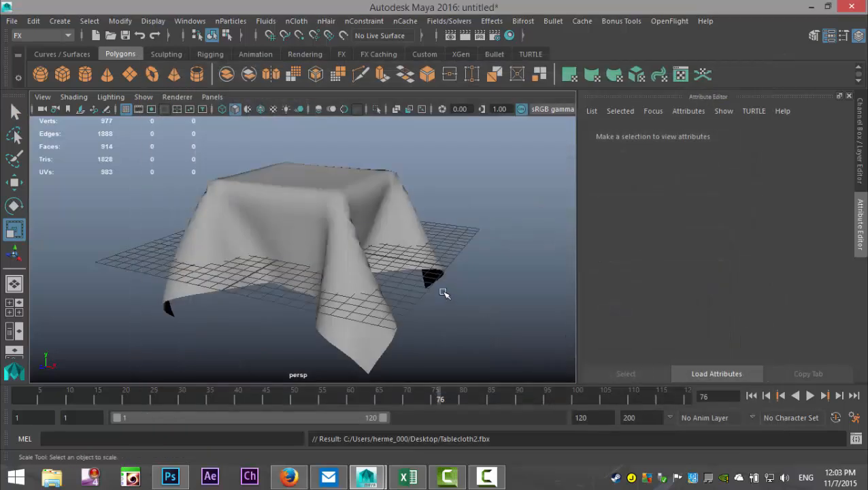